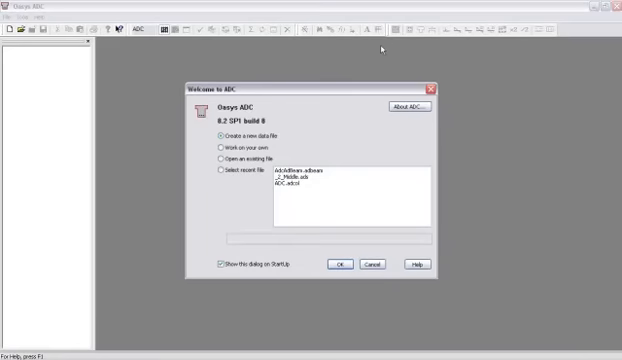
{"action": "mouse_move", "coordinate": [328, 96]}
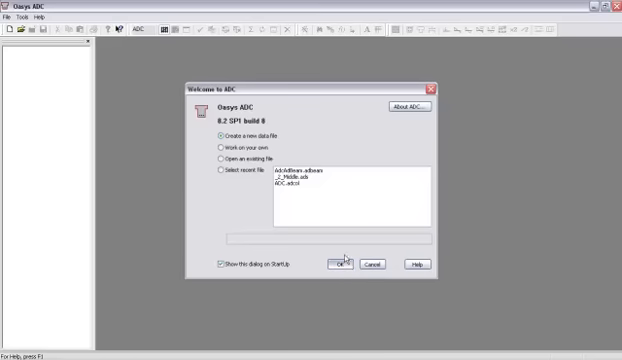
Start a new data file and move past the model titles page.
{"action": "left_click", "coordinate": [340, 264]}
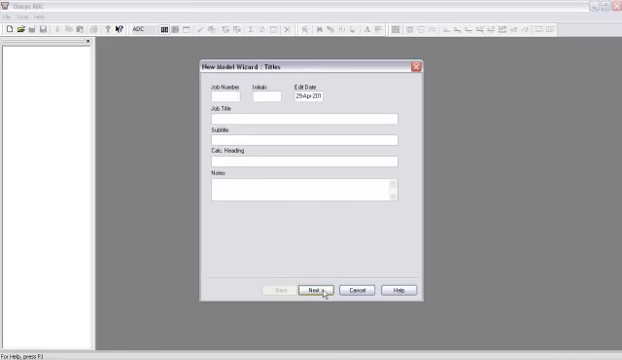
{"action": "left_click", "coordinate": [318, 288]}
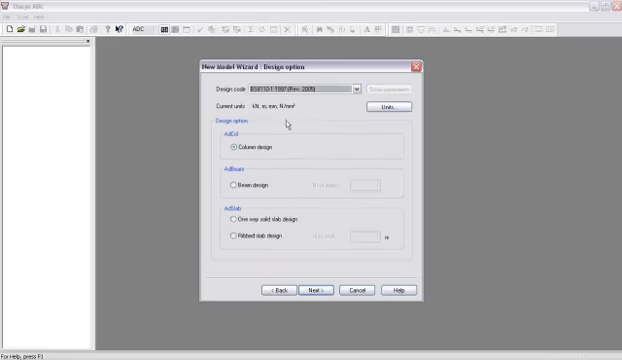
{"action": "mouse_move", "coordinate": [278, 248]}
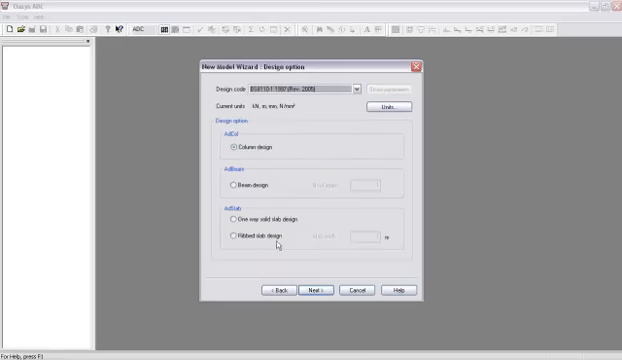
Switch the design code to Eurocode 2 and choose beam design with 4 spans.
{"action": "left_click", "coordinate": [230, 232]}
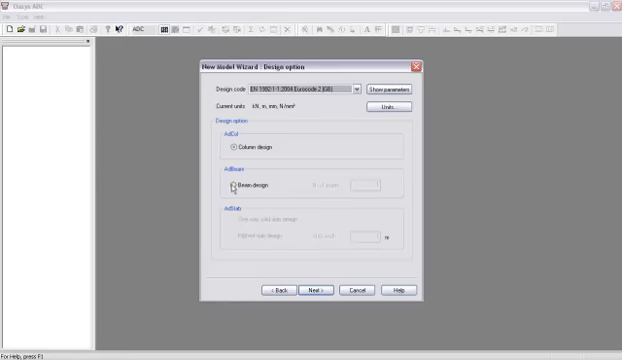
{"action": "left_click", "coordinate": [228, 194]}
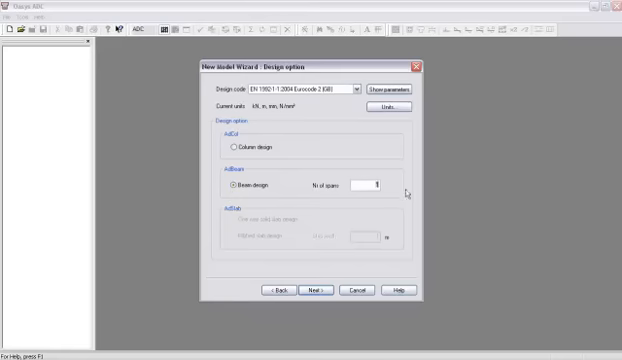
{"action": "type", "text": "4"}
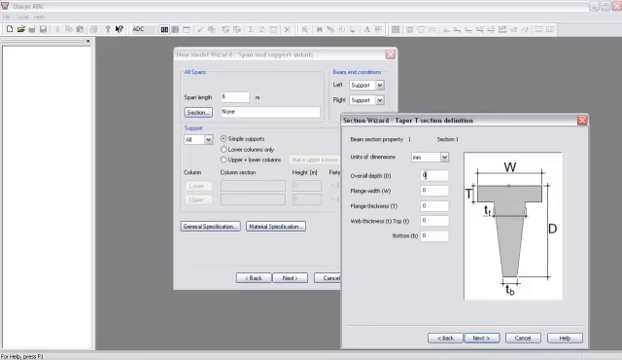
Define the T section as 500 deep with a 1000 wide, 250 thick flange.
{"action": "type", "text": "500"}
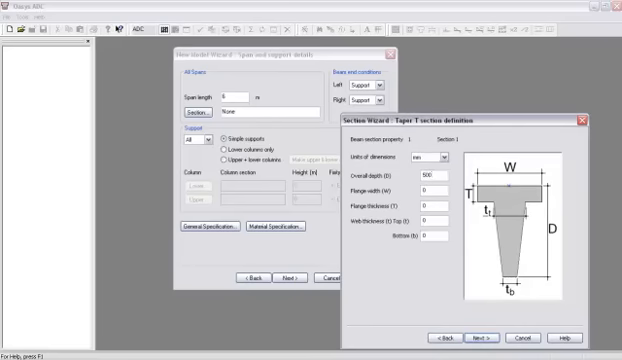
{"action": "type", "text": "1000"}
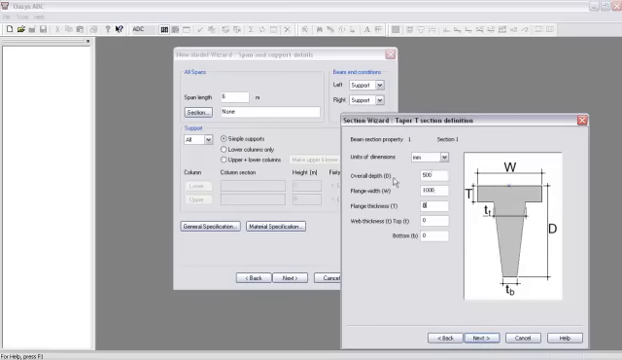
{"action": "type", "text": "250"}
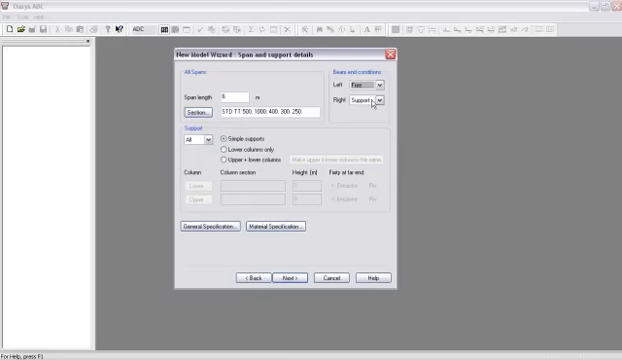
Advance from span and support details to the load details page.
{"action": "left_click", "coordinate": [376, 100]}
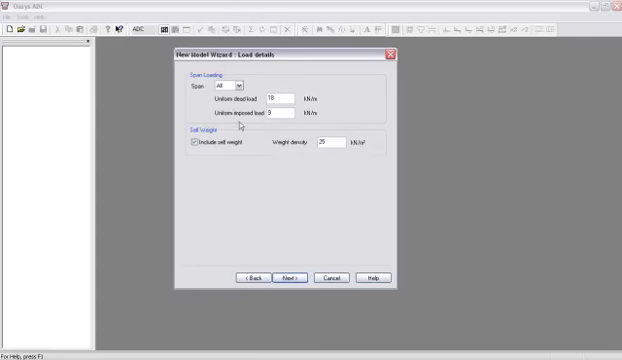
{"action": "mouse_move", "coordinate": [304, 268]}
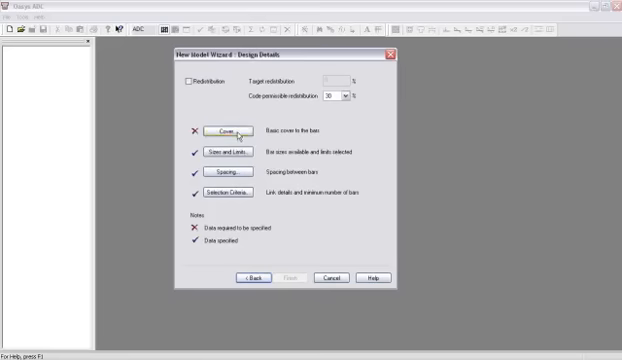
Define the cover to the reinforcement bars on the design details page.
{"action": "left_click", "coordinate": [224, 134]}
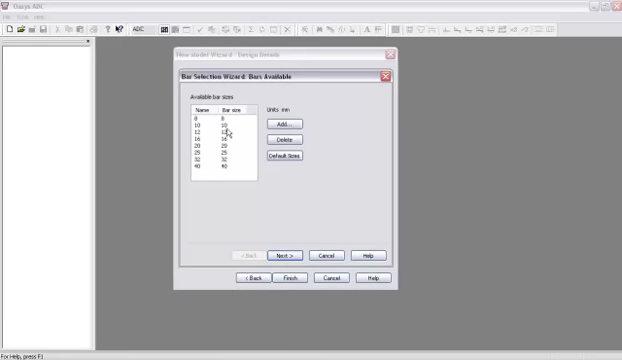
{"action": "mouse_move", "coordinate": [228, 130]}
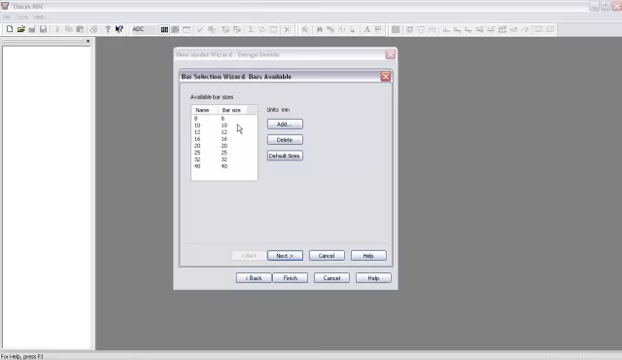
{"action": "mouse_move", "coordinate": [236, 152]}
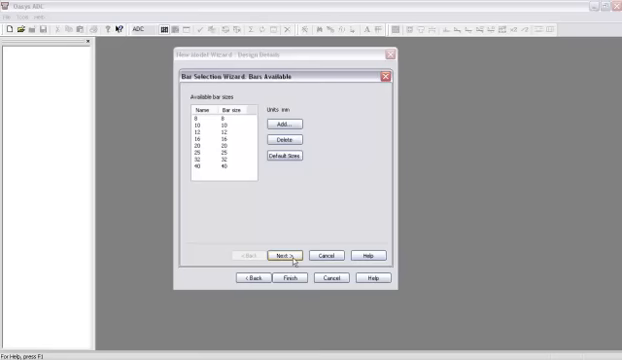
Accept the available bar sizes and continue to the bar limits.
{"action": "left_click", "coordinate": [288, 254]}
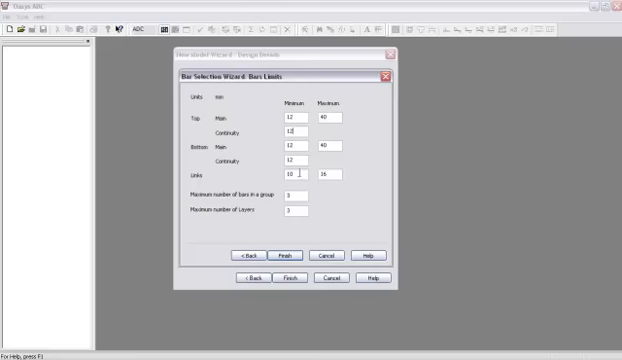
{"action": "mouse_move", "coordinate": [312, 116]}
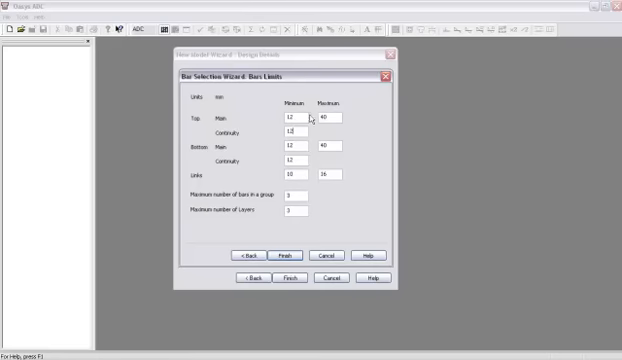
{"action": "mouse_move", "coordinate": [304, 210]}
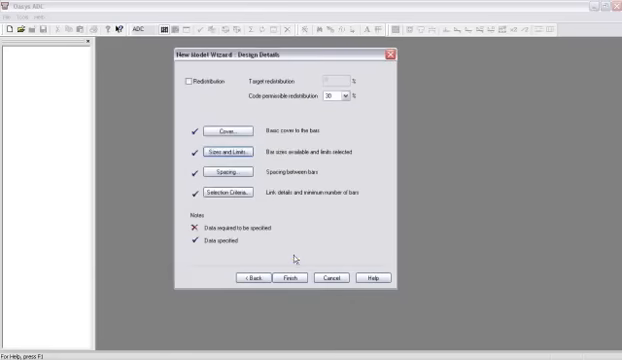
Review and confirm the bar spacing values.
{"action": "left_click", "coordinate": [228, 172]}
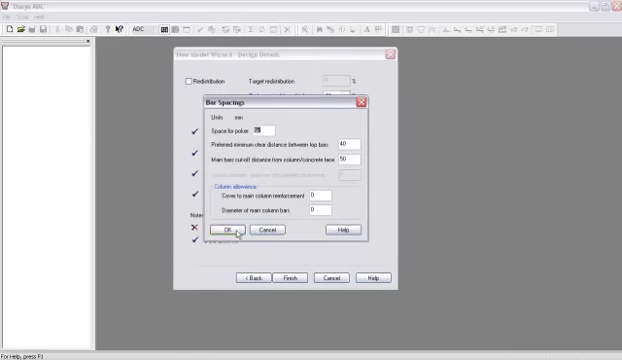
{"action": "left_click", "coordinate": [228, 230]}
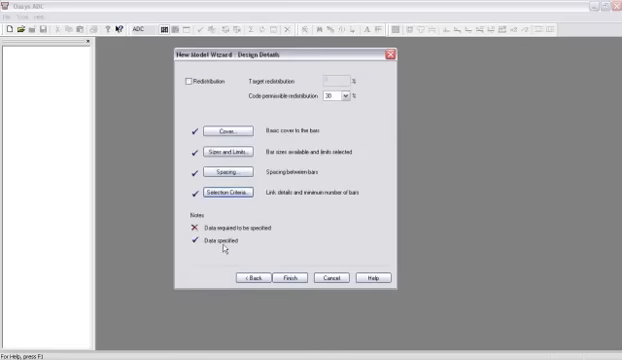
Finish the new model wizard to show the multi-span beam graphic view.
{"action": "left_click", "coordinate": [292, 274]}
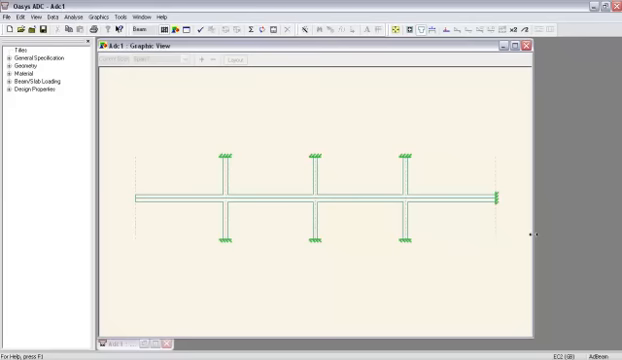
{"action": "left_click", "coordinate": [10, 64]}
{"action": "type", "text": "3"}
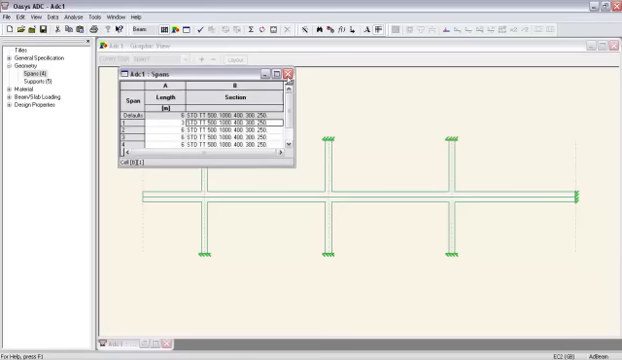
Close the spans table so the bending moment diagram shows on the beam.
{"action": "left_click", "coordinate": [286, 72]}
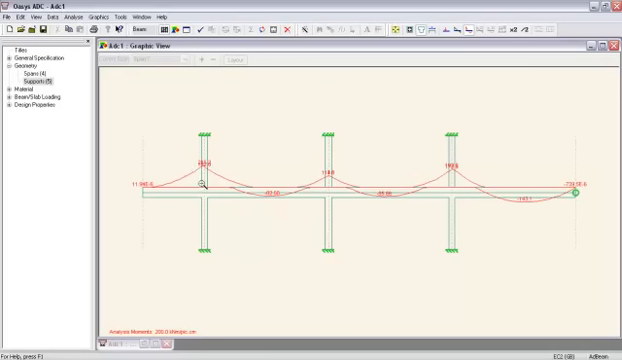
{"action": "mouse_move", "coordinate": [276, 178]}
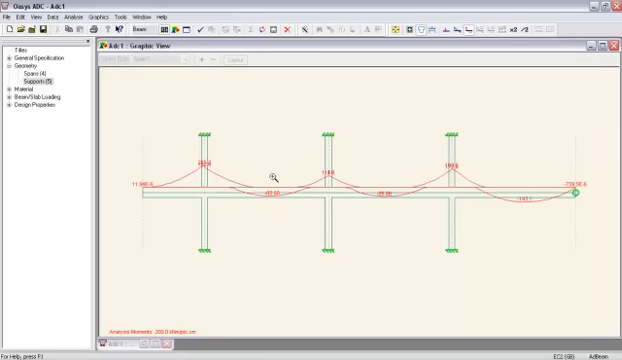
{"action": "mouse_move", "coordinate": [304, 190]}
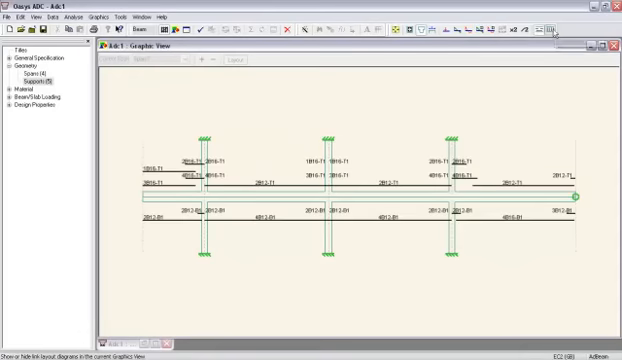
Show numerical design results along the beam instead of moment curves.
{"action": "left_click", "coordinate": [412, 28]}
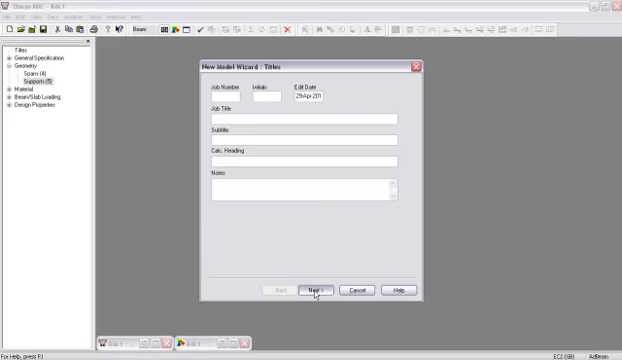
Accept the model titles and general specification pages of the New Model Wizard.
{"action": "left_click", "coordinate": [314, 288]}
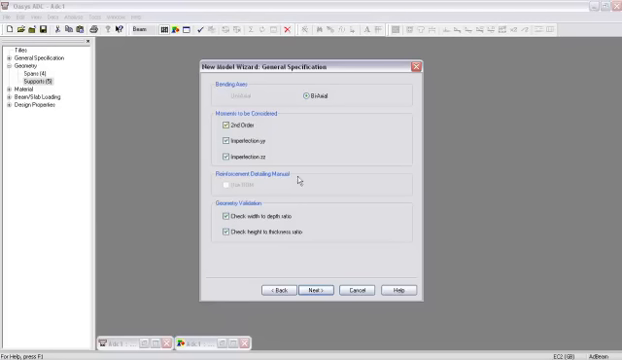
{"action": "left_click", "coordinate": [316, 288]}
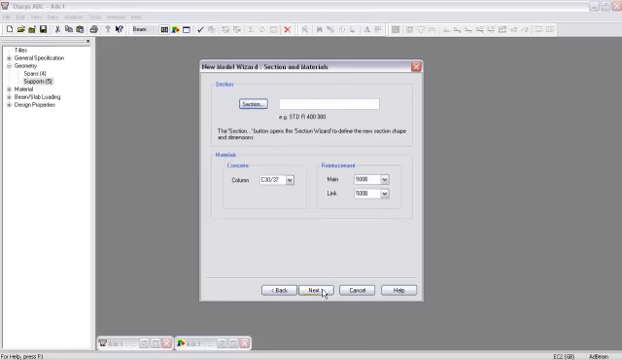
Define a circular column section, accept section and material, then the slenderness details.
{"action": "left_click", "coordinate": [248, 102]}
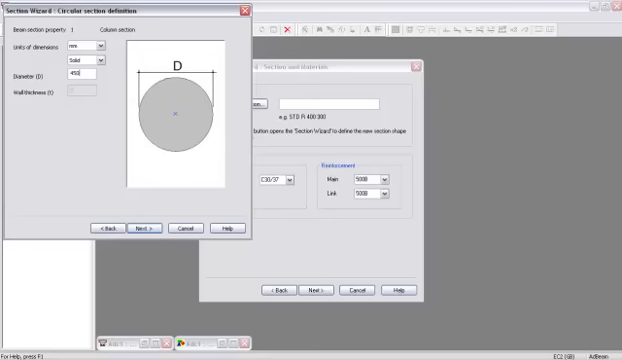
{"action": "left_click", "coordinate": [144, 228]}
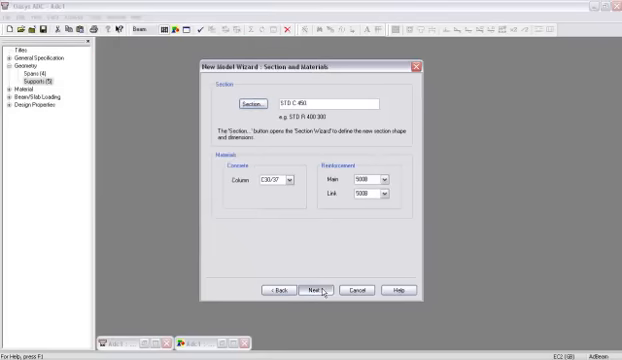
{"action": "left_click", "coordinate": [312, 288]}
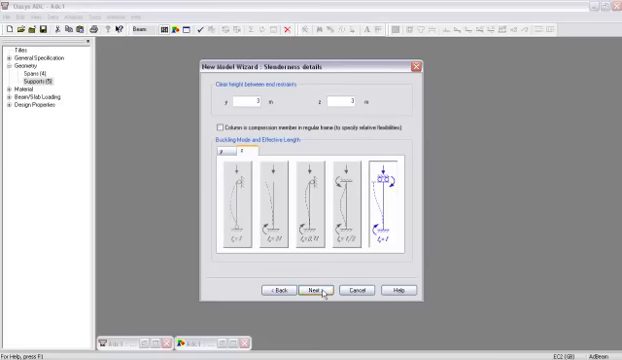
{"action": "left_click", "coordinate": [320, 288]}
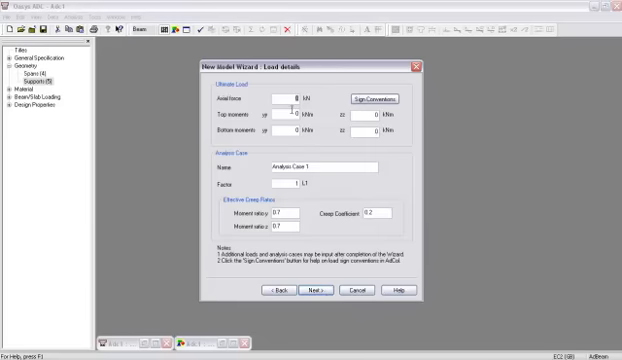
Apply an axial load of 3000 and choose a ring bar arrangement for the circular column.
{"action": "type", "text": "3000"}
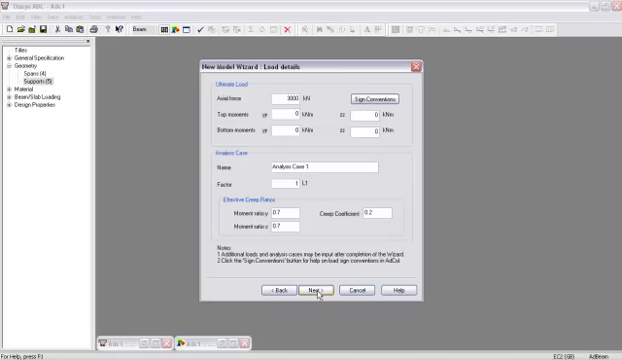
{"action": "left_click", "coordinate": [312, 292]}
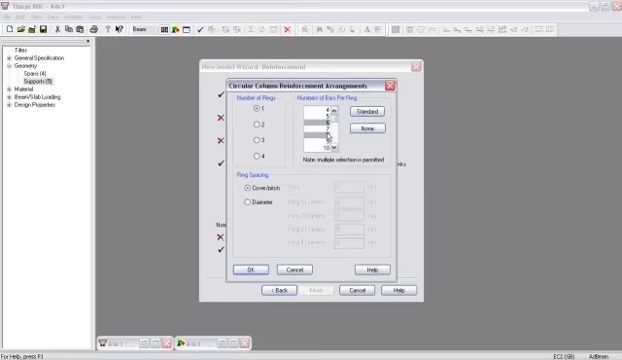
{"action": "mouse_move", "coordinate": [276, 112]}
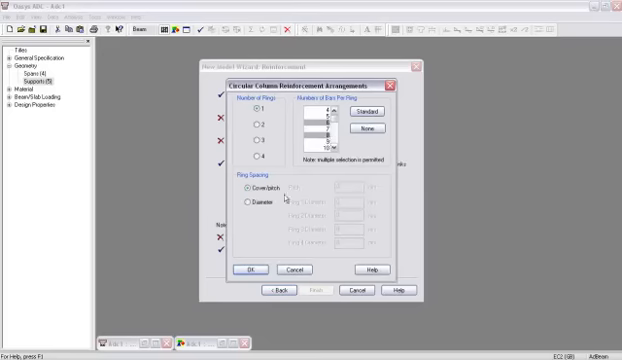
{"action": "left_click", "coordinate": [248, 272]}
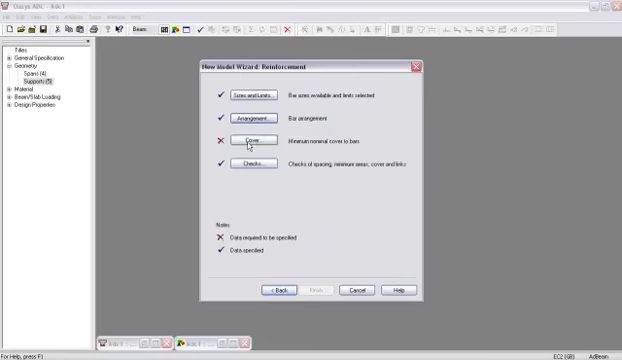
Set the minimum and maximum bar diameters and spacing limits for the column bars.
{"action": "left_click", "coordinate": [248, 138]}
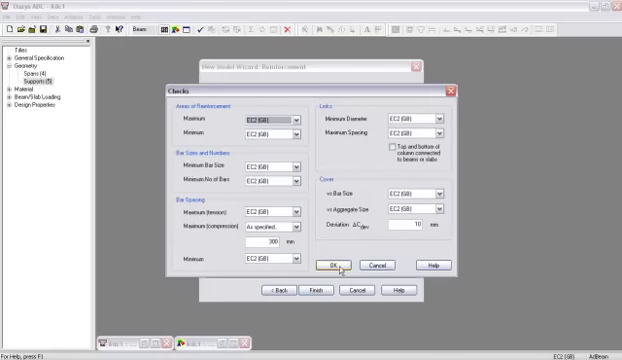
{"action": "left_click", "coordinate": [328, 264]}
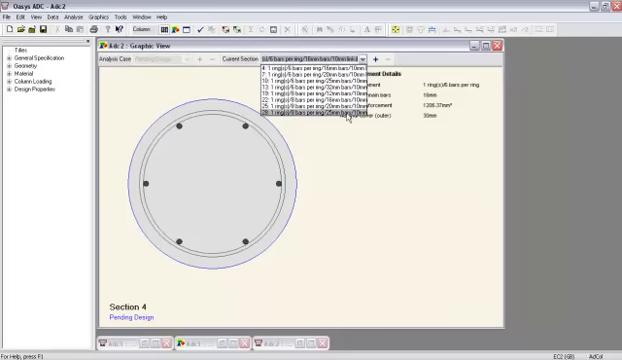
{"action": "mouse_move", "coordinate": [352, 148]}
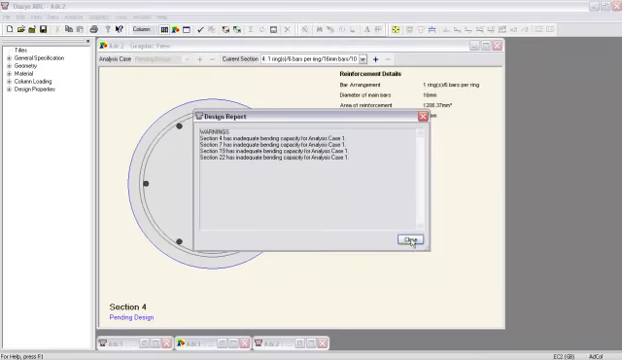
Close the design report after reviewing the column design results.
{"action": "left_click", "coordinate": [400, 240]}
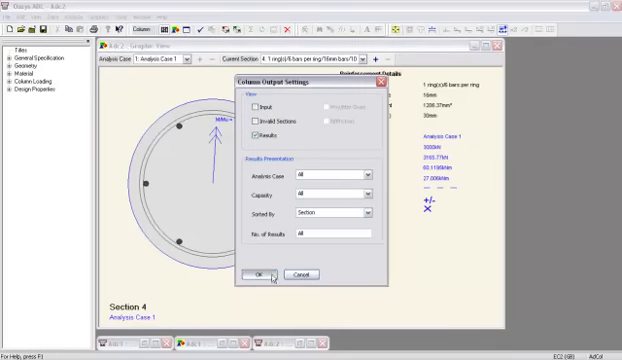
{"action": "left_click", "coordinate": [262, 272]}
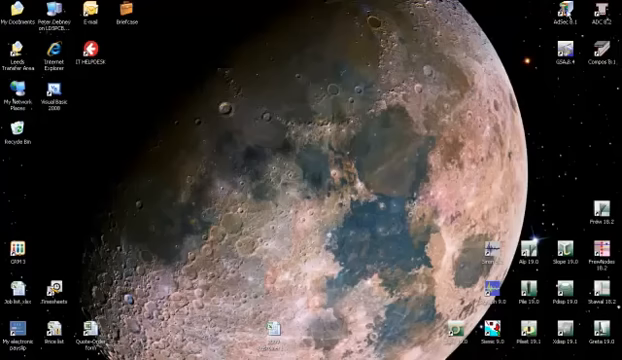
{"action": "mouse_move", "coordinate": [322, 62]}
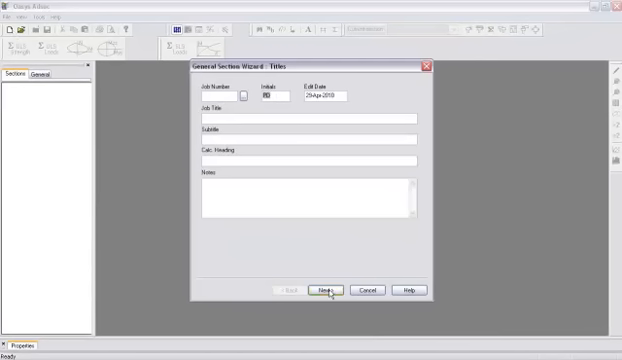
Move past the section titles page to the design options.
{"action": "left_click", "coordinate": [328, 290]}
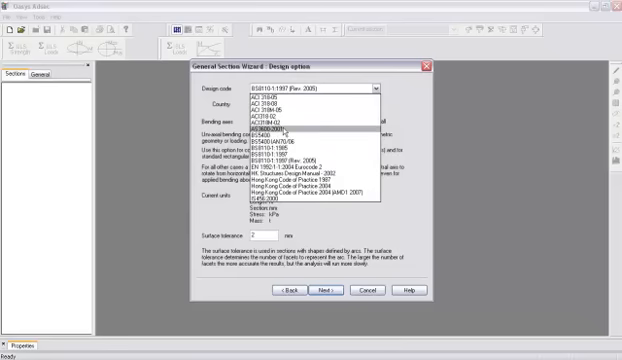
{"action": "mouse_move", "coordinate": [300, 176]}
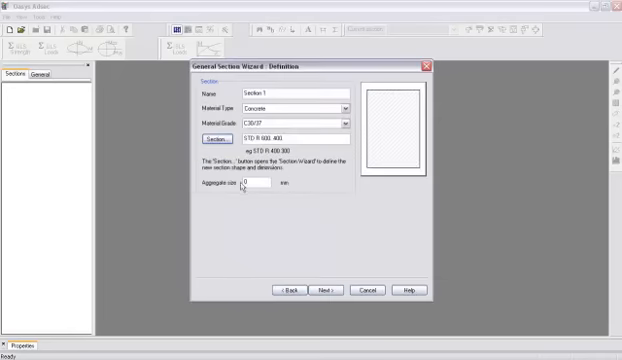
Set the concrete aggregate size to 30 and continue to the reinforcement template.
{"action": "type", "text": "30"}
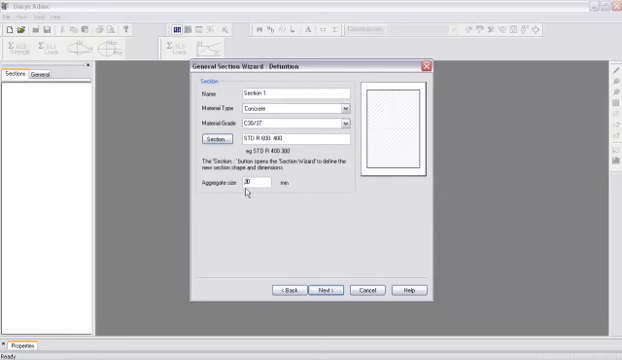
{"action": "left_click", "coordinate": [322, 292]}
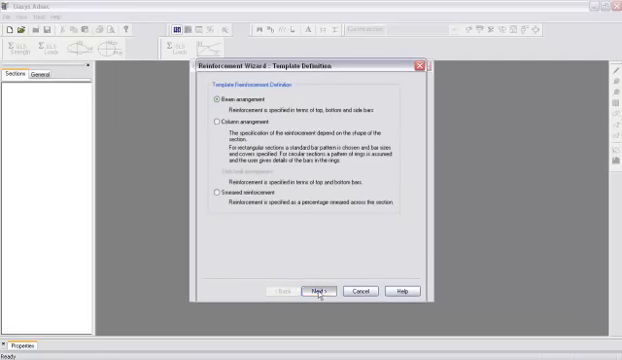
Accept the beam arrangement and set cover to links from the chosen exposure class.
{"action": "left_click", "coordinate": [320, 292]}
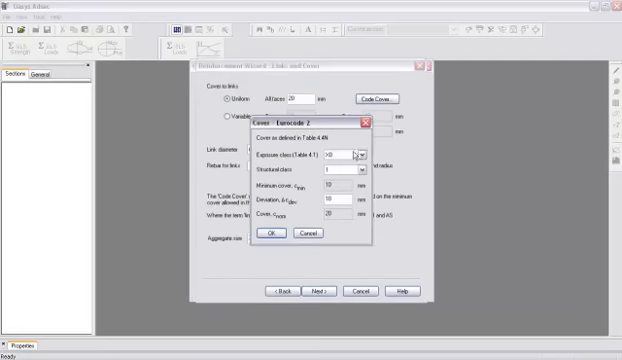
{"action": "left_click", "coordinate": [356, 150]}
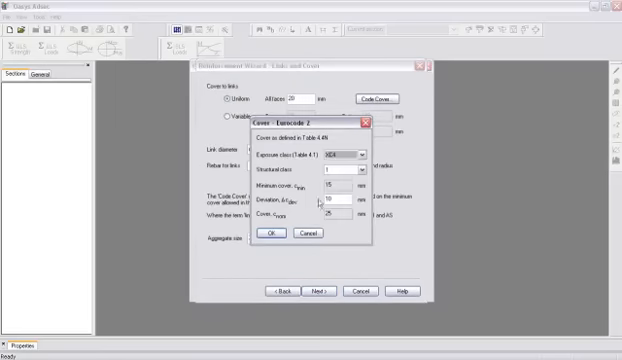
{"action": "left_click", "coordinate": [272, 232]}
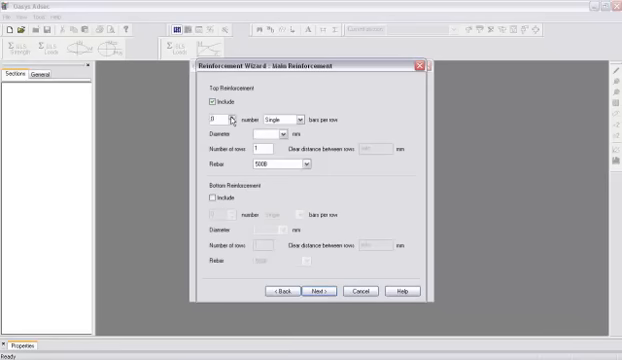
Choose the bottom bar and side bar diameters for the beam template.
{"action": "left_click", "coordinate": [278, 132]}
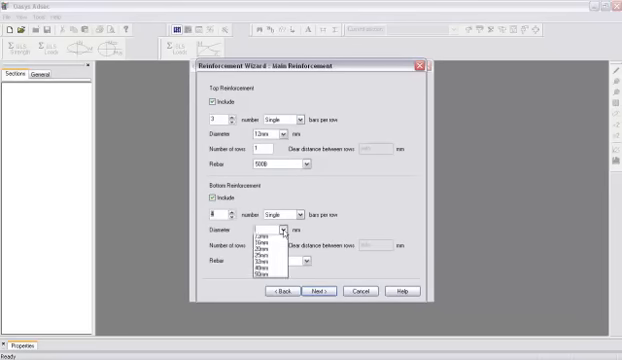
{"action": "left_click", "coordinate": [264, 242]}
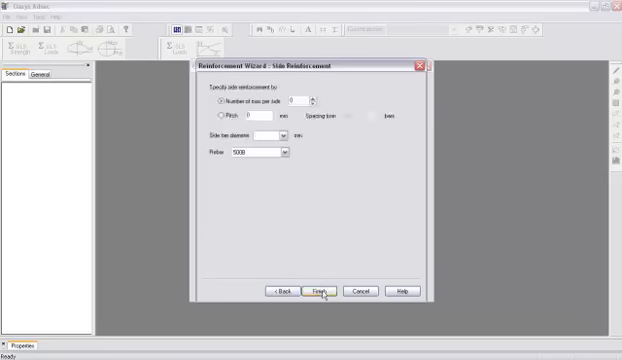
{"action": "left_click", "coordinate": [300, 102]}
{"action": "type", "text": "1"}
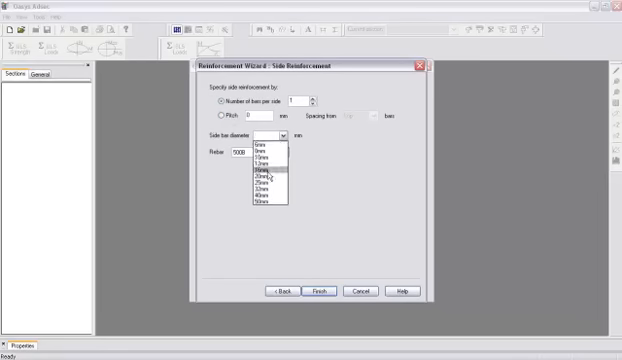
{"action": "left_click", "coordinate": [332, 288]}
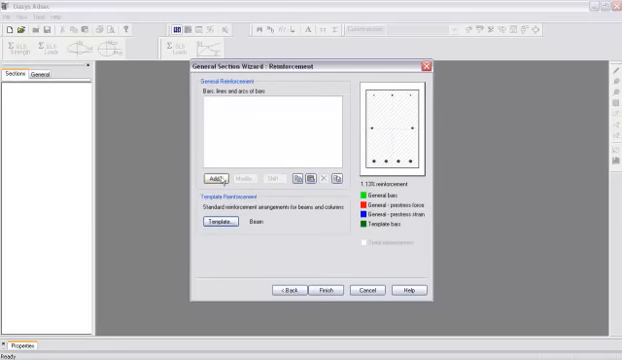
Set the general reinforcement definition type and finish creating reinforced Section 1.
{"action": "left_click", "coordinate": [208, 174]}
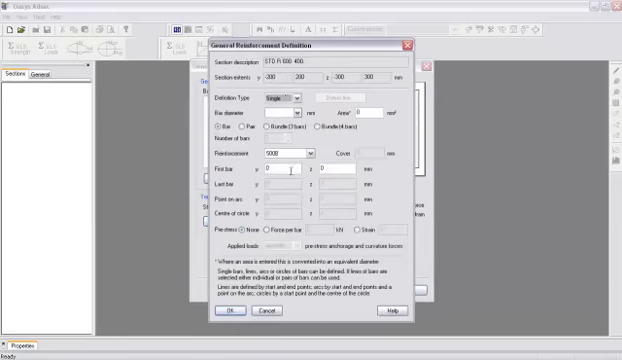
{"action": "left_click", "coordinate": [296, 96]}
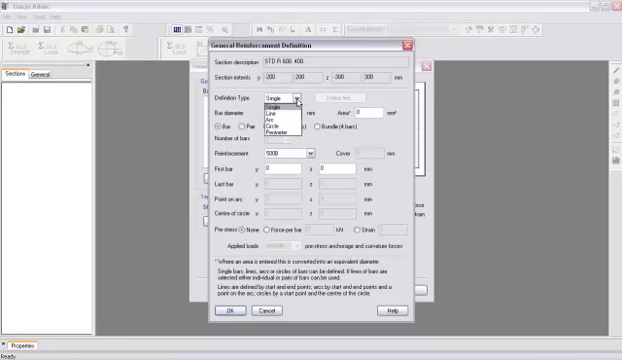
{"action": "left_click", "coordinate": [276, 100]}
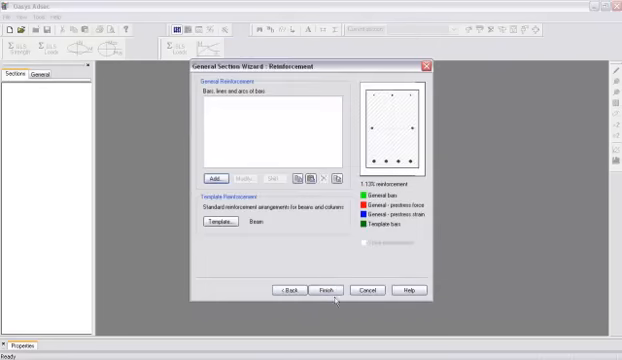
{"action": "left_click", "coordinate": [328, 288]}
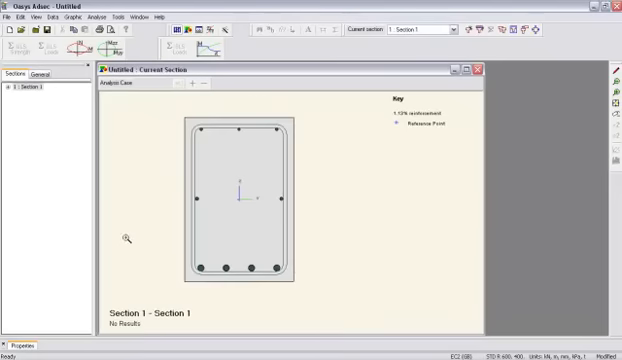
{"action": "mouse_move", "coordinate": [270, 200]}
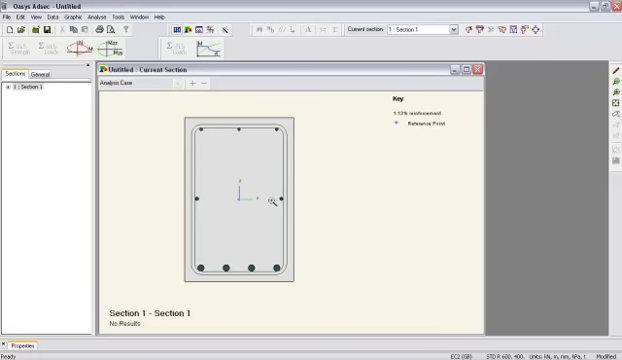
{"action": "mouse_move", "coordinate": [236, 204]}
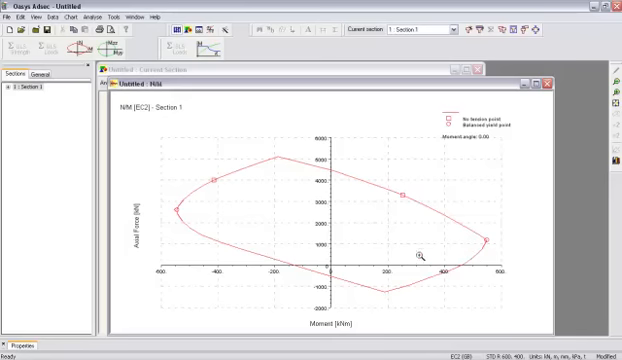
{"action": "mouse_move", "coordinate": [462, 268]}
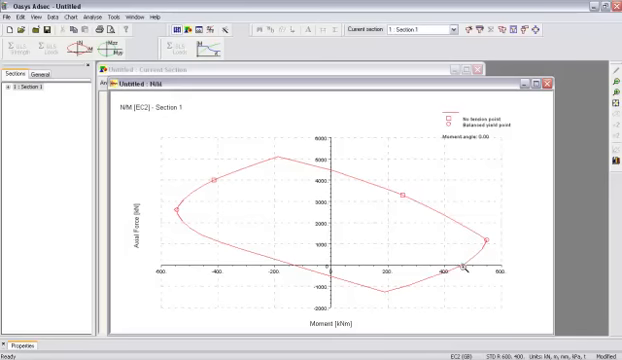
{"action": "mouse_move", "coordinate": [344, 230]}
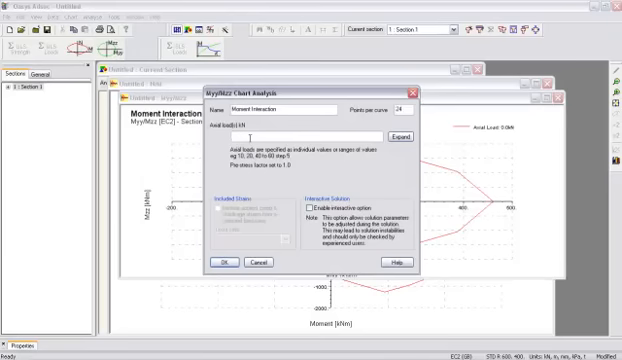
Plot the Myy–Mzz interaction chart for axial loads 0 and 1000.
{"action": "type", "text": "0 1000"}
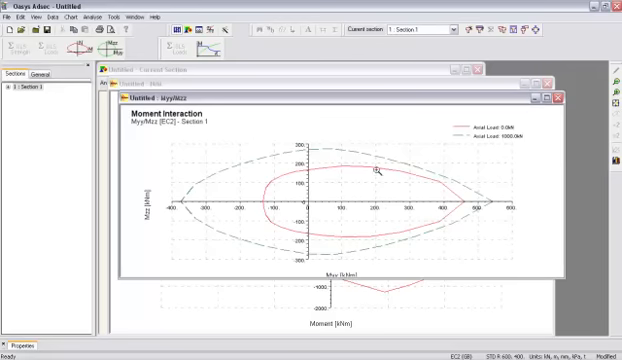
{"action": "mouse_move", "coordinate": [236, 84]}
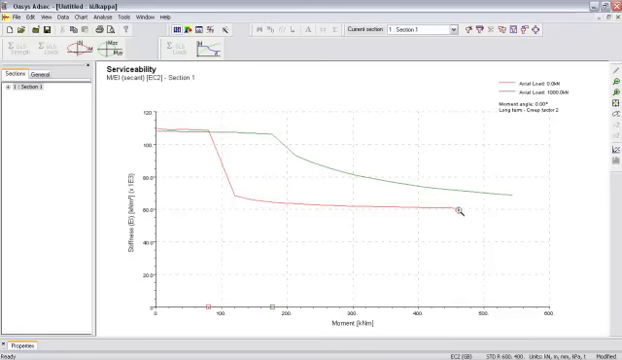
{"action": "mouse_move", "coordinate": [130, 192]}
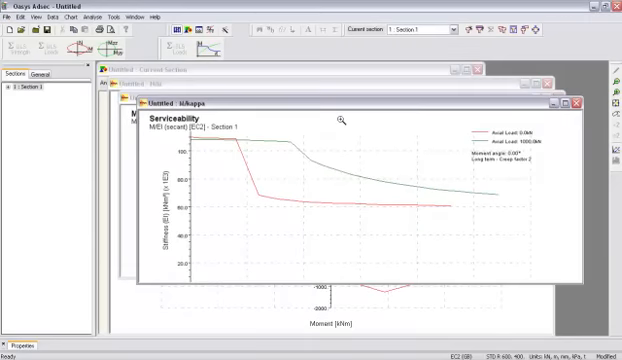
{"action": "mouse_move", "coordinate": [252, 160]}
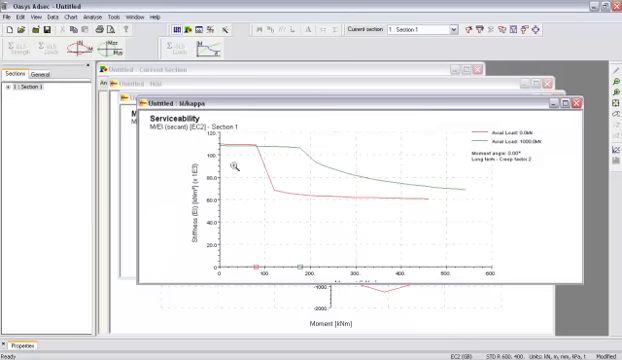
Run the M/EI serviceability chart for Section 1 and tile the chart windows.
{"action": "left_click", "coordinate": [44, 72]}
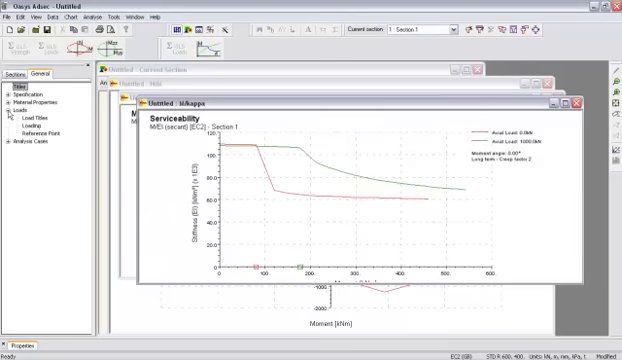
Name the two load cases Permanent and Variable in the Load Case Titles table.
{"action": "left_click", "coordinate": [40, 118]}
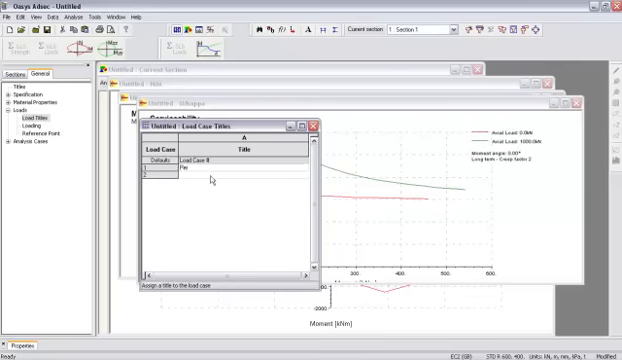
{"action": "type", "text": "Permanent"}
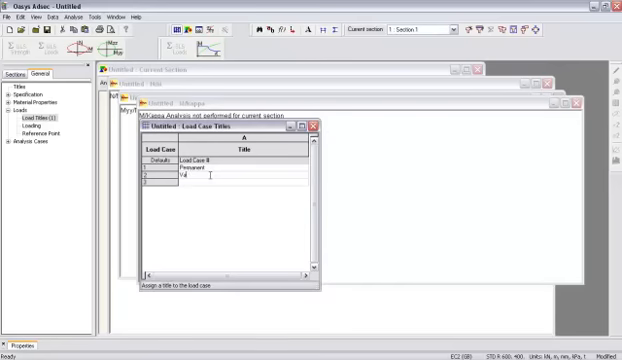
{"action": "type", "text": "Variable"}
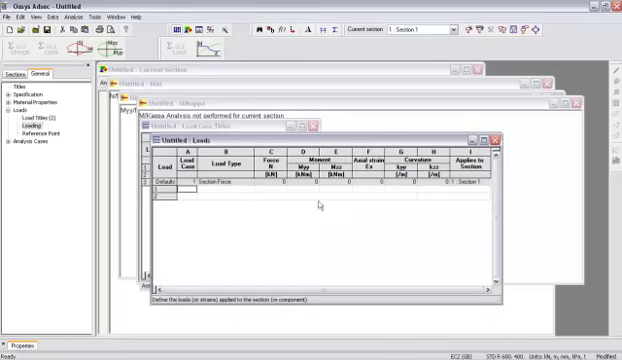
Add a second Section Force row with value 20 so each load case has axial force and moment.
{"action": "left_click", "coordinate": [180, 192]}
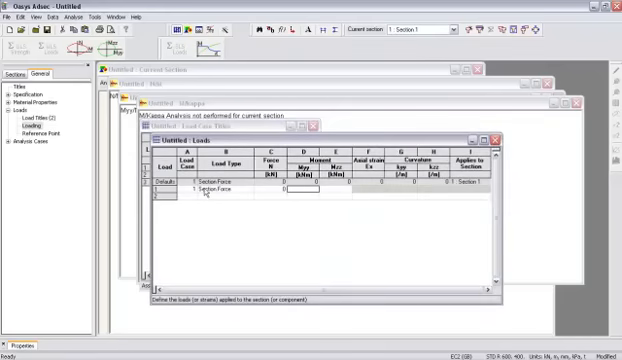
{"action": "type", "text": "200"}
{"action": "left_click", "coordinate": [304, 196]}
{"action": "type", "text": "100"}
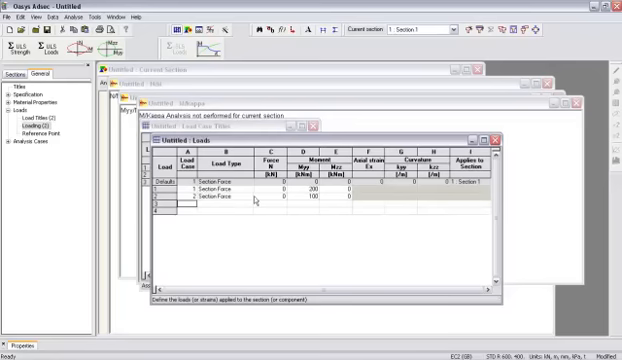
{"action": "left_click", "coordinate": [216, 196]}
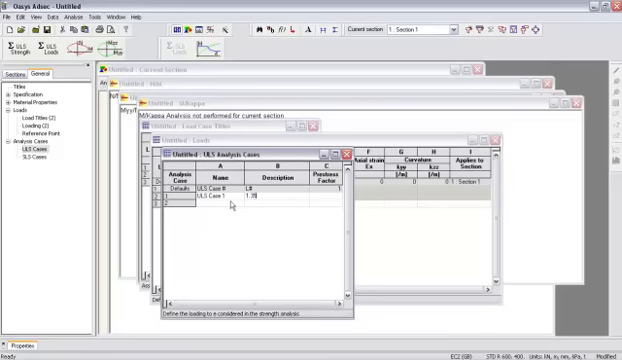
Define ULS and SLS analysis cases with a factored load description of 1.359.
{"action": "type", "text": "1.359"}
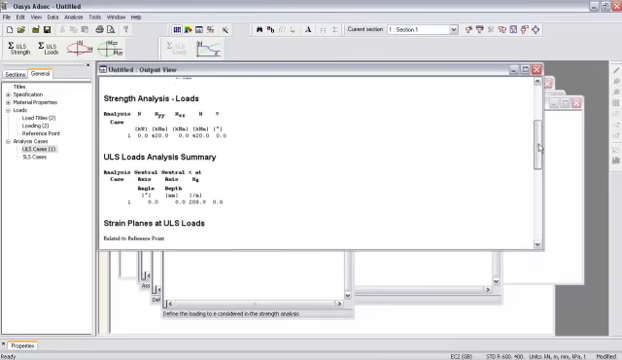
Scroll the output report from ULS strength results down to SLS crack widths.
{"action": "scroll", "scroll_direction": "down", "scroll_amount": 3}
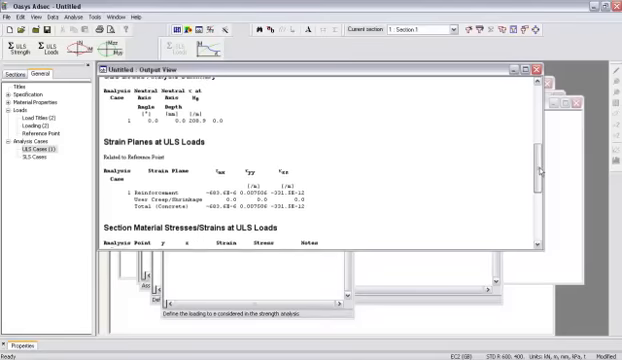
{"action": "scroll", "scroll_direction": "down", "scroll_amount": 3}
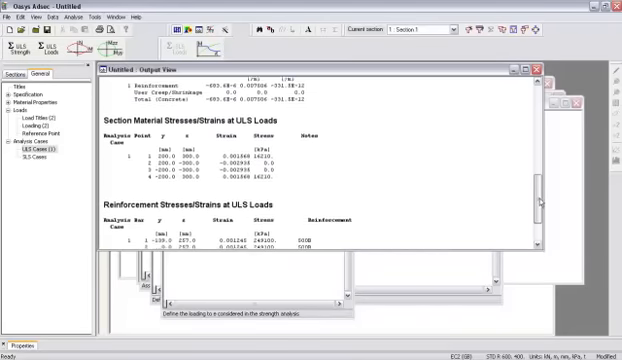
{"action": "scroll", "scroll_direction": "down", "scroll_amount": 3}
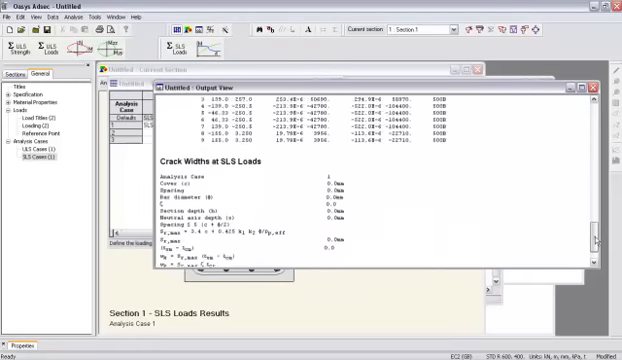
{"action": "scroll", "scroll_direction": "down", "scroll_amount": 3}
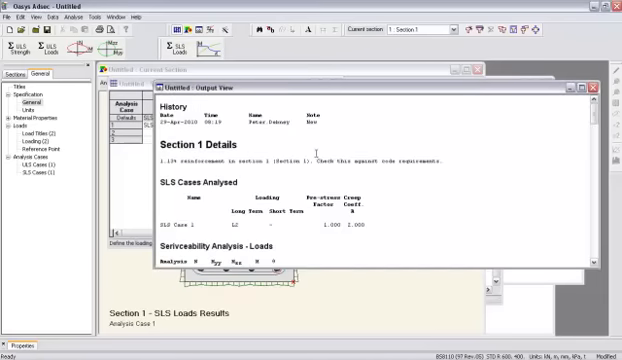
Scroll through the report history and details before viewing the SLS section graphic.
{"action": "scroll", "scroll_direction": "down", "scroll_amount": 3}
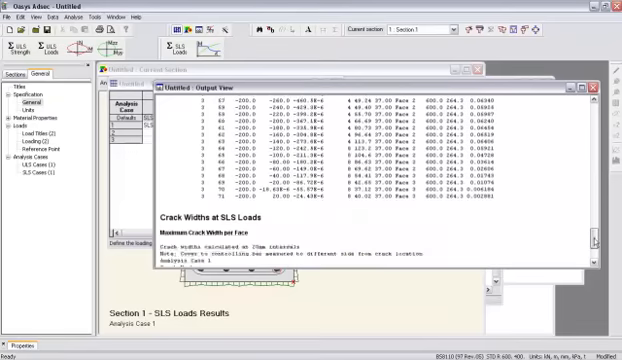
{"action": "scroll", "scroll_direction": "down", "scroll_amount": 3}
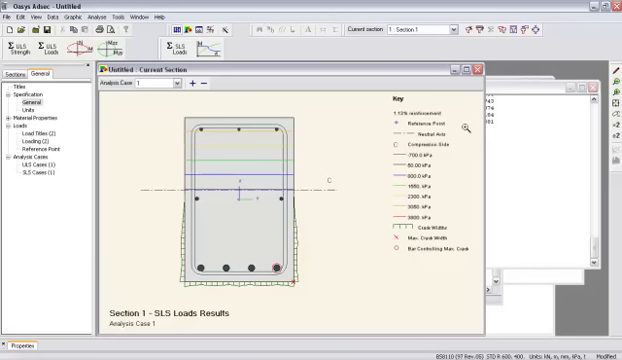
{"action": "mouse_move", "coordinate": [220, 134]}
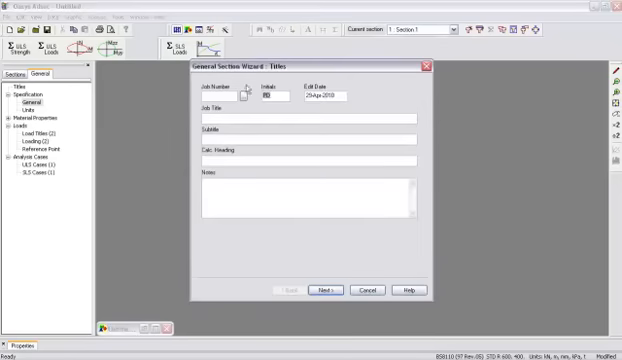
Define the section shape by importing the standard Y1 - 700 concrete bridge beam.
{"action": "left_click", "coordinate": [326, 288]}
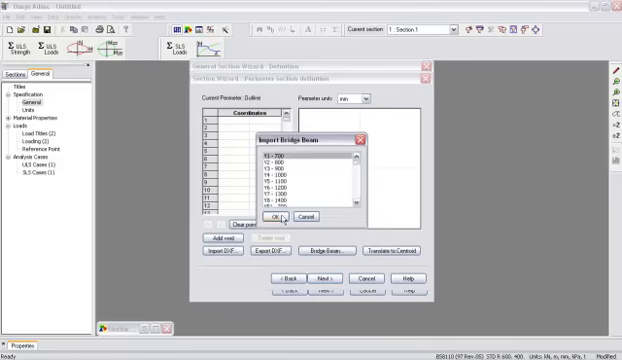
{"action": "left_click", "coordinate": [276, 216]}
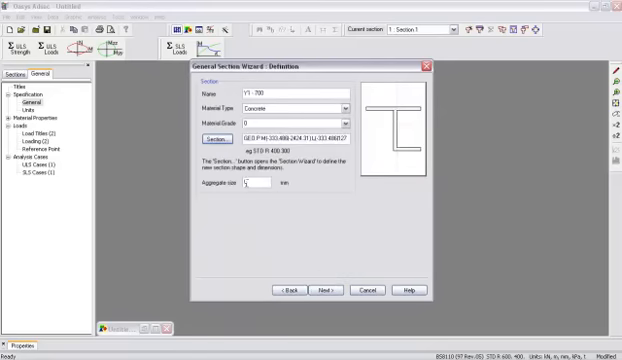
Set aggregate size to 20 mm and finish creating the Y1 - 700 section.
{"action": "type", "text": "20"}
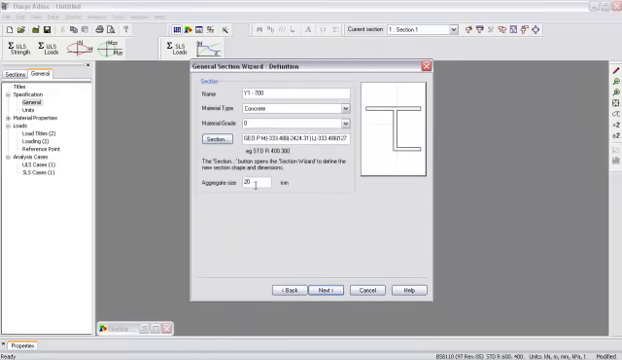
{"action": "left_click", "coordinate": [324, 288]}
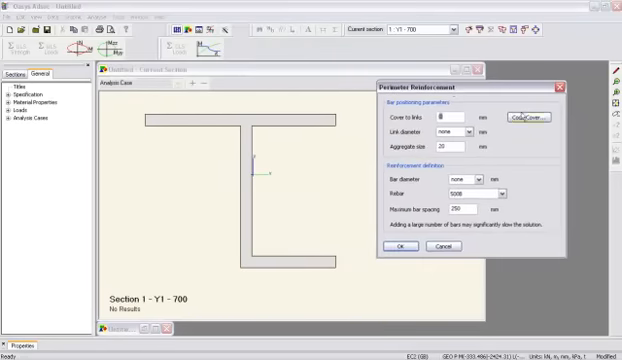
Choose the bar diameter and place reinforcement bars around the Y1 - 700 perimeter.
{"action": "left_click", "coordinate": [516, 120]}
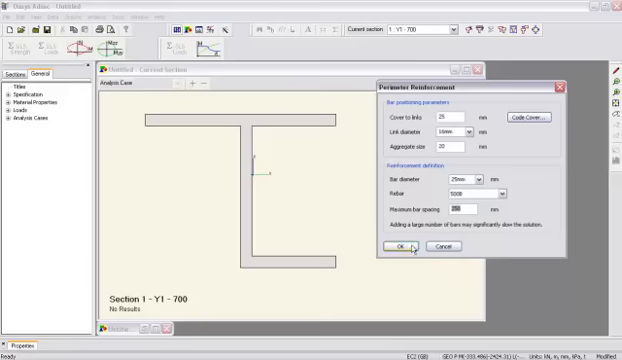
{"action": "left_click", "coordinate": [392, 248]}
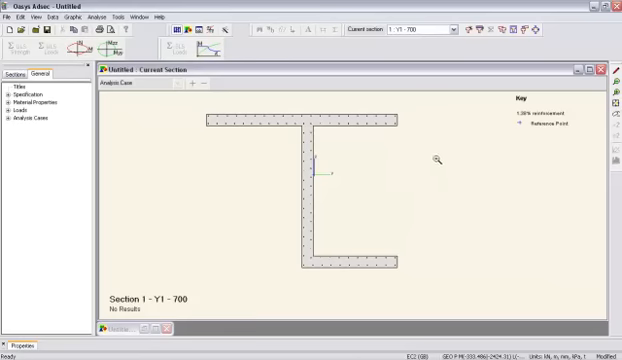
{"action": "mouse_move", "coordinate": [596, 10]}
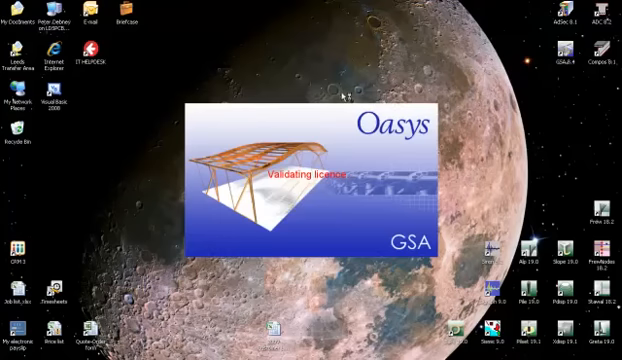
{"action": "mouse_move", "coordinate": [344, 96]}
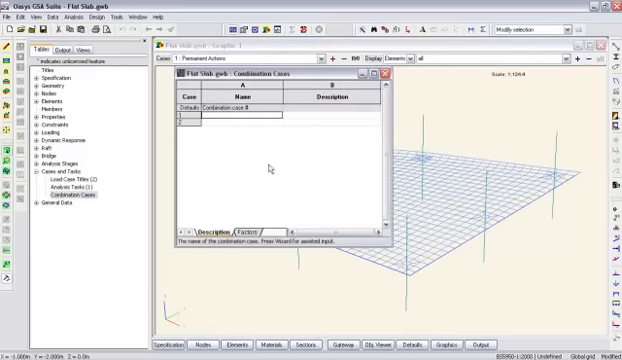
Edit the combination case definitions, entering a load factor of 1.35.
{"action": "left_click", "coordinate": [244, 230]}
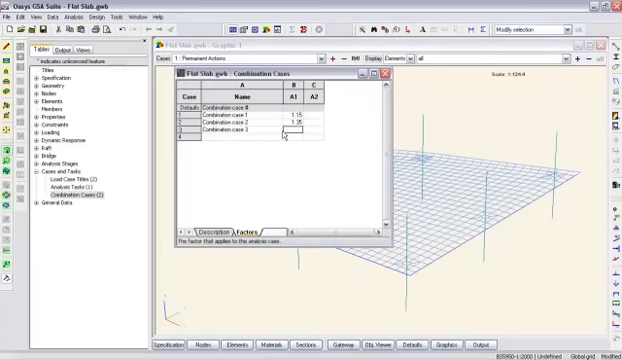
{"action": "type", "text": "1.35"}
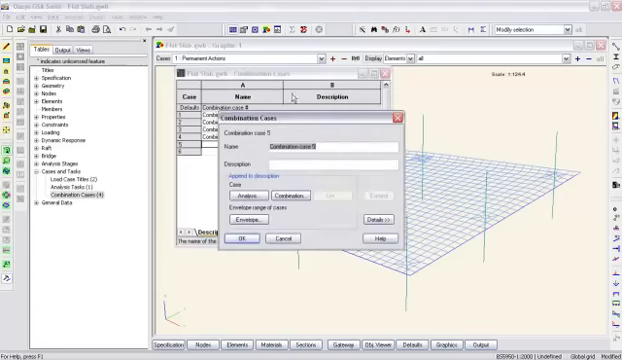
Add a new combination case named Envelope and confirm it.
{"action": "type", "text": "Envelope"}
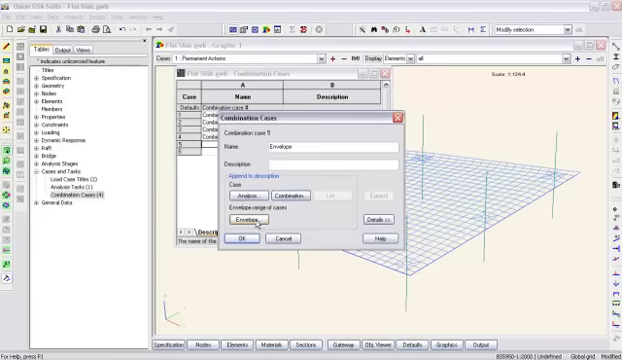
{"action": "left_click", "coordinate": [252, 216]}
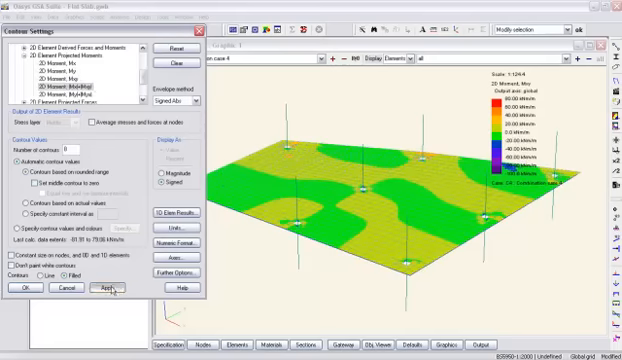
Contour a 2D element moment component for the Envelope case and view it in plan.
{"action": "left_click", "coordinate": [104, 288]}
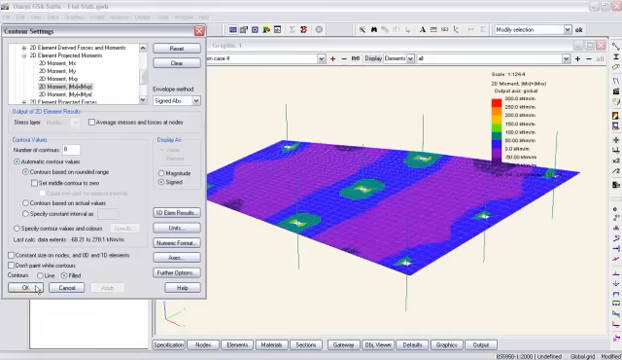
{"action": "left_click", "coordinate": [20, 288]}
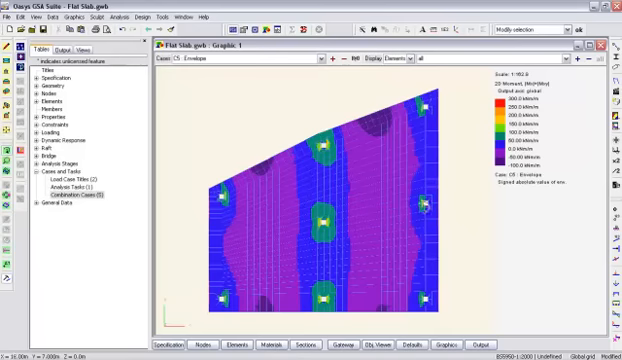
{"action": "mouse_move", "coordinate": [484, 218]}
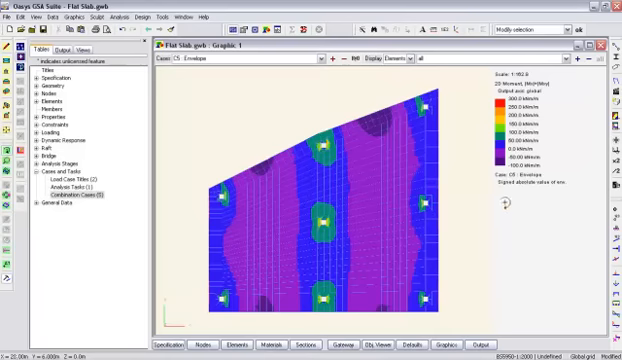
{"action": "mouse_move", "coordinate": [262, 104]}
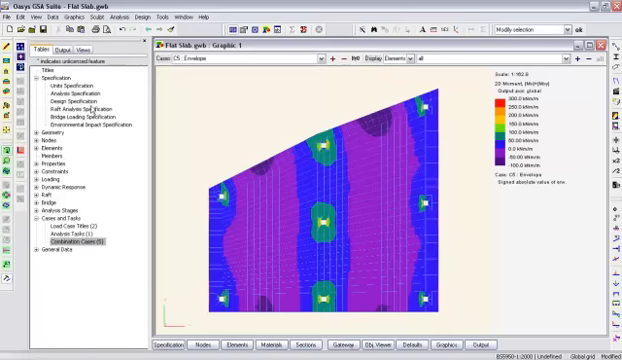
Bring up the RC slab design properties table from the gateway tree.
{"action": "left_click", "coordinate": [82, 104]}
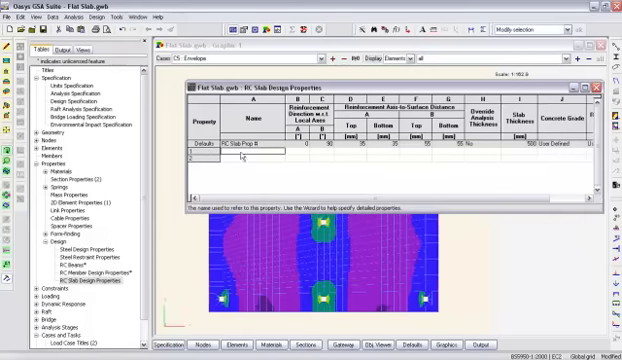
{"action": "mouse_move", "coordinate": [100, 164]}
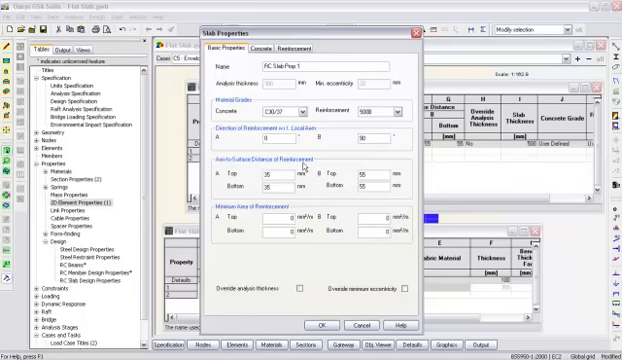
{"action": "mouse_move", "coordinate": [300, 164]}
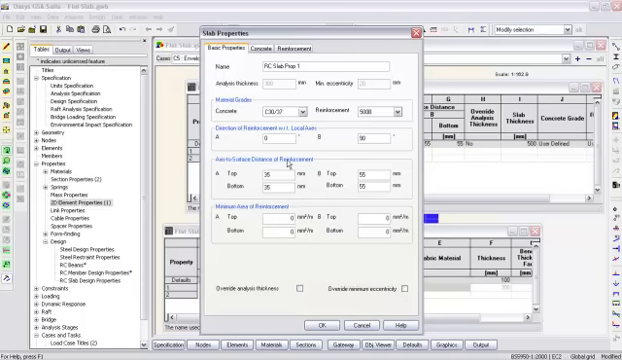
{"action": "mouse_move", "coordinate": [332, 188]}
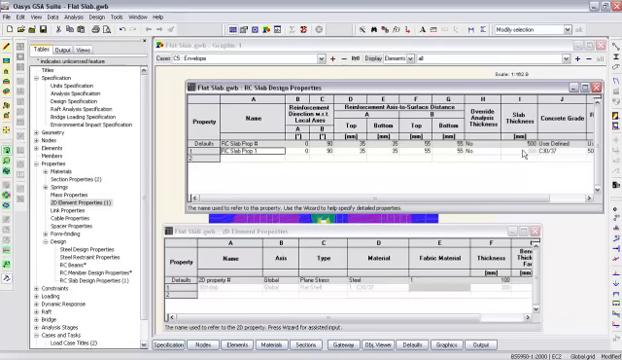
{"action": "mouse_move", "coordinate": [516, 152]}
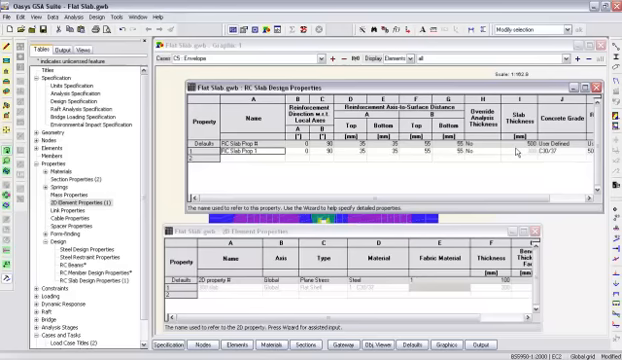
{"action": "mouse_move", "coordinate": [516, 152]}
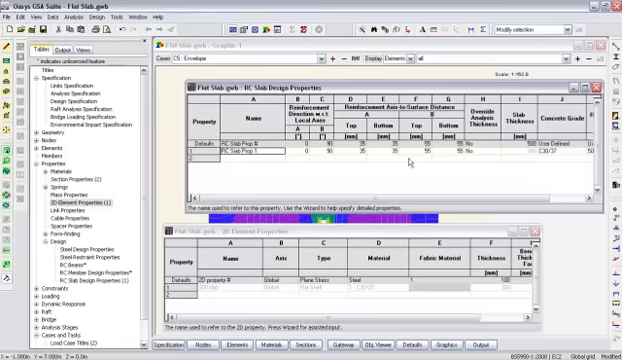
{"action": "mouse_move", "coordinate": [522, 152]}
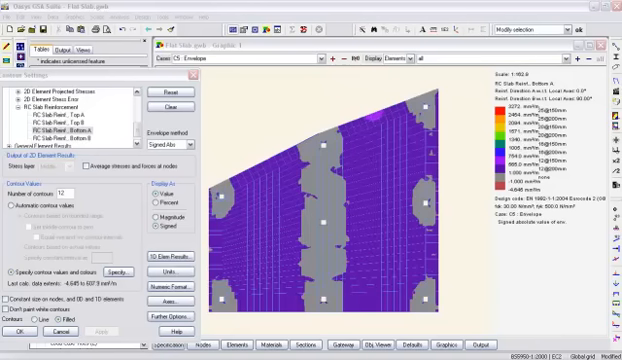
{"action": "mouse_move", "coordinate": [488, 82]}
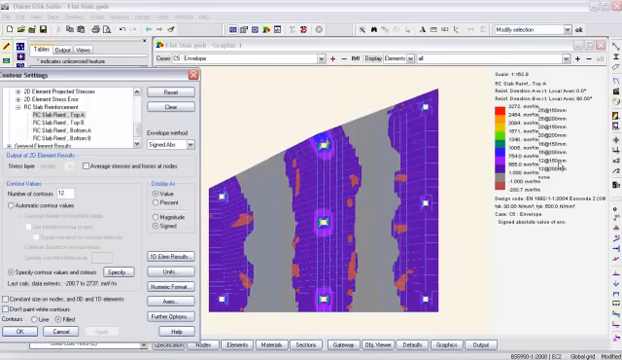
{"action": "mouse_move", "coordinate": [560, 164]}
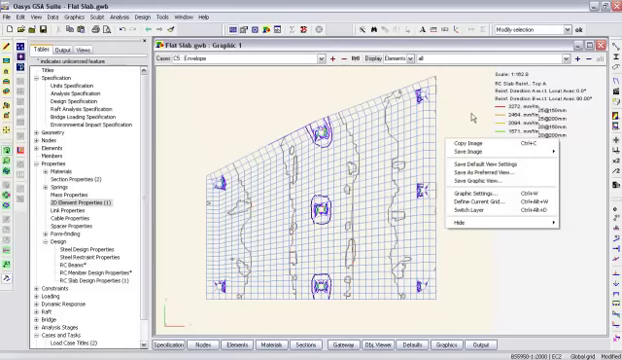
{"action": "mouse_move", "coordinate": [468, 116]}
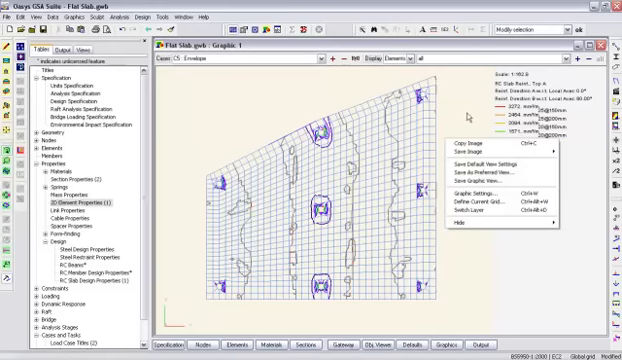